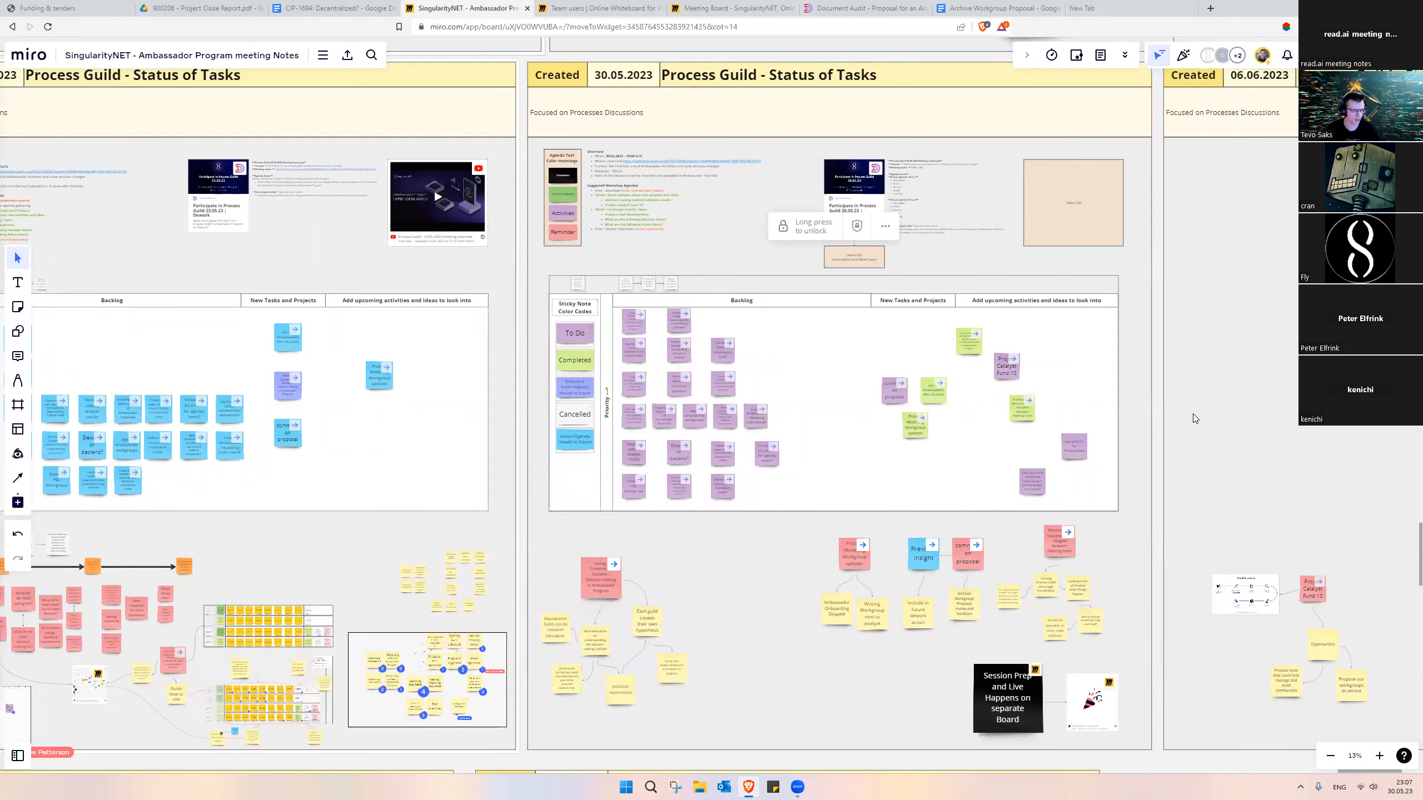
Zoom and pan to the 'Voting / Consensus / Decision making in Ambassador Program' sticky-note cluster
{"action": "scroll", "scroll_direction": "down", "scroll_amount": 3}
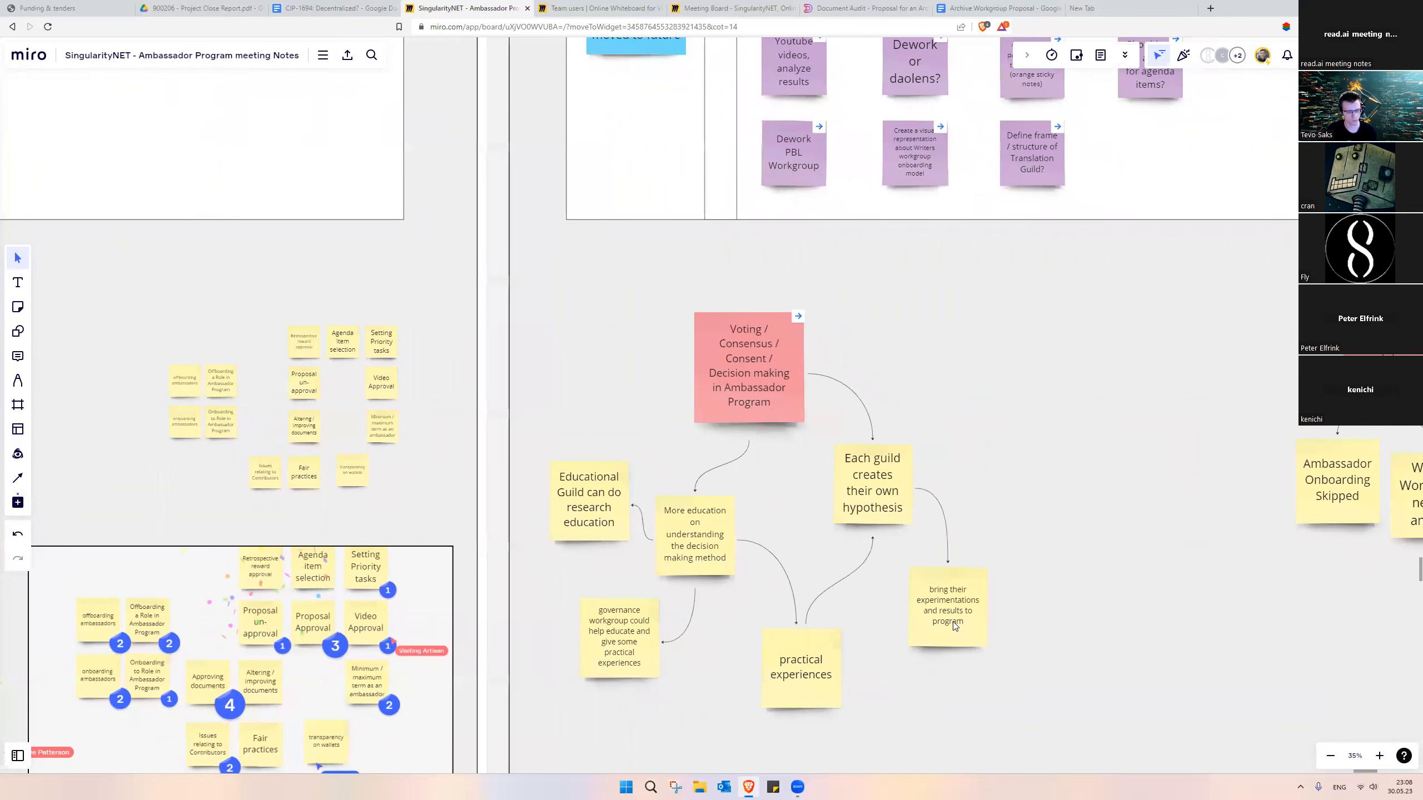
{"action": "mouse_move", "coordinate": [1021, 616]}
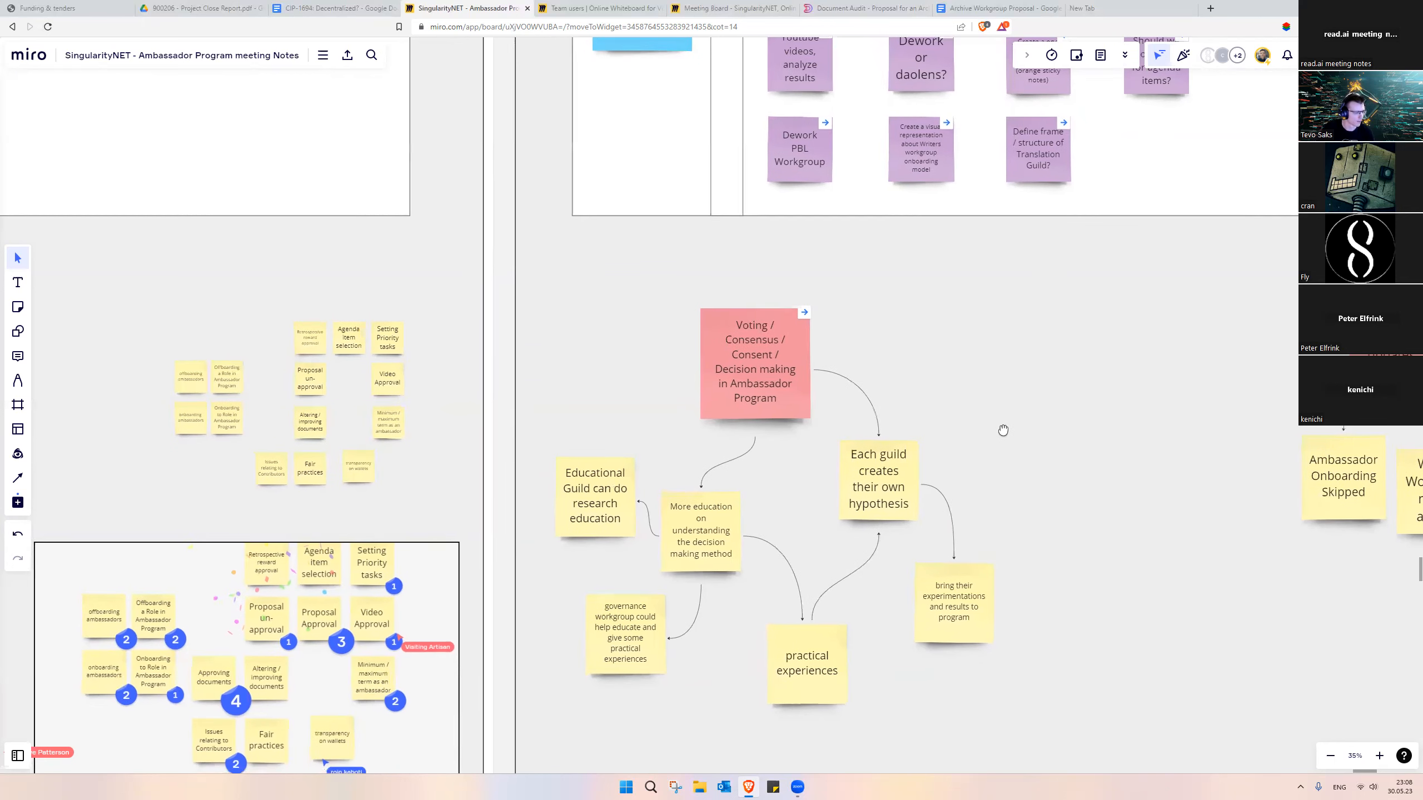
{"action": "left_click_drag", "start_coordinate": [1003, 430], "coordinate": [985, 435]}
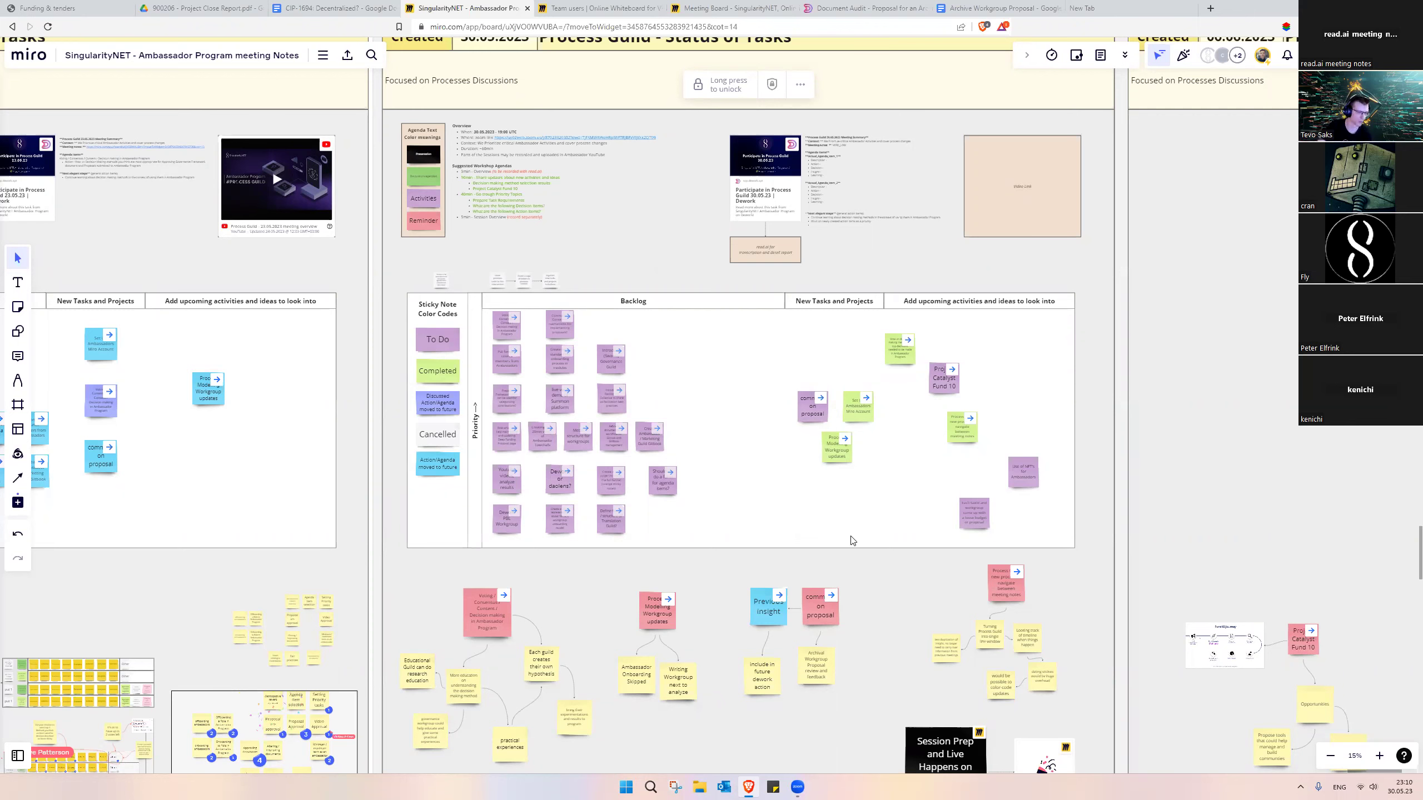
Zoom out until the full 30.05.2023 Process Guild frame with backlog and clusters is visible
{"action": "scroll", "scroll_direction": "down", "scroll_amount": 3}
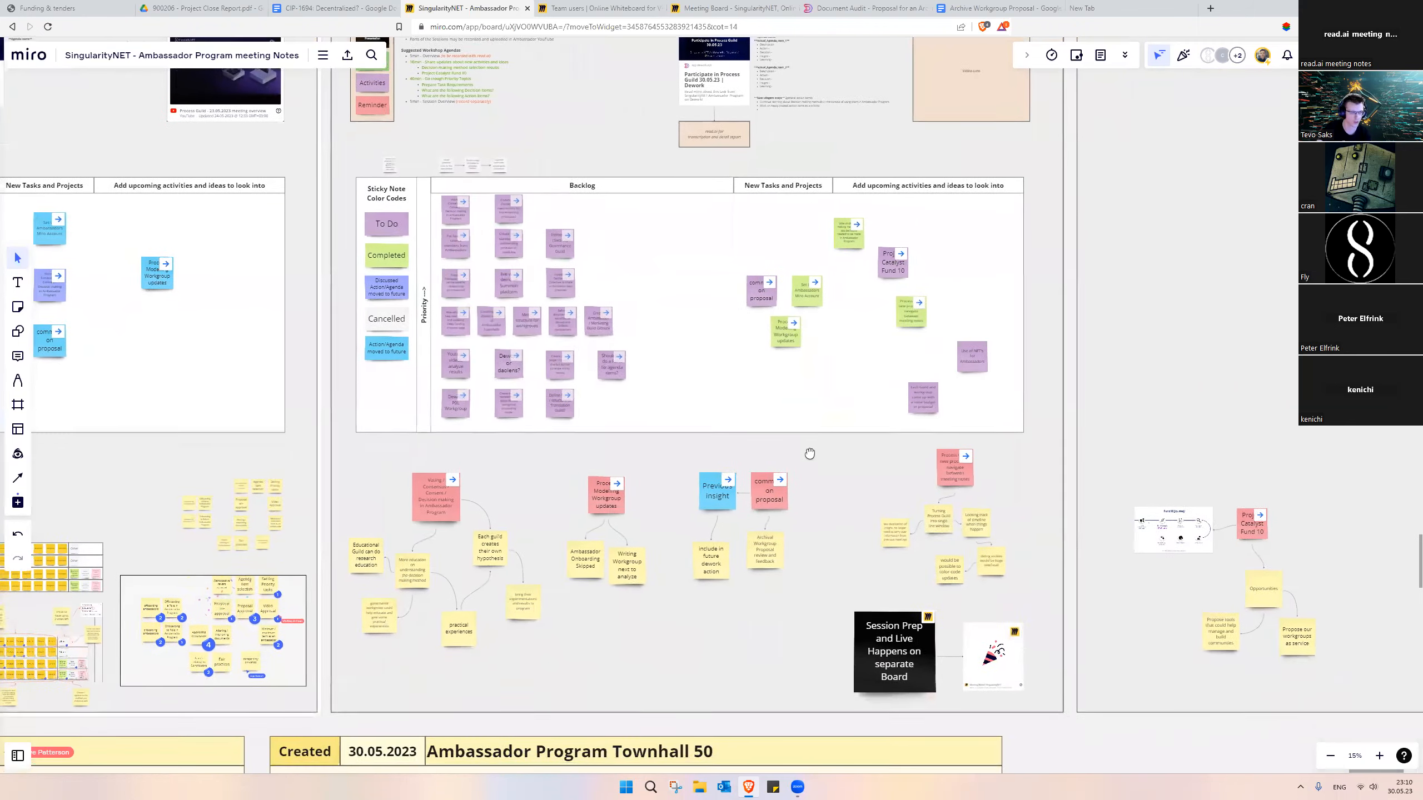